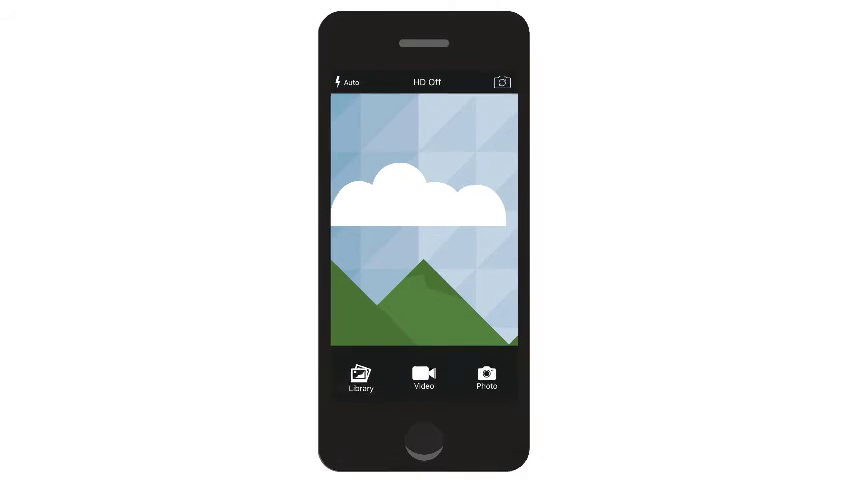
Open the Library to review the 3 captured images.
{"action": "left_click", "coordinate": [357, 378]}
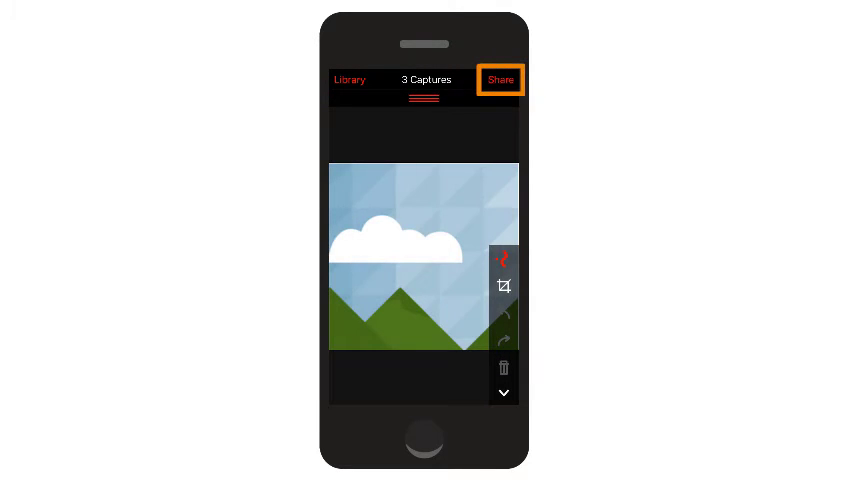
Share the 3 captures to Camtasia and start the QR-code connection to it.
{"action": "left_click", "coordinate": [500, 79]}
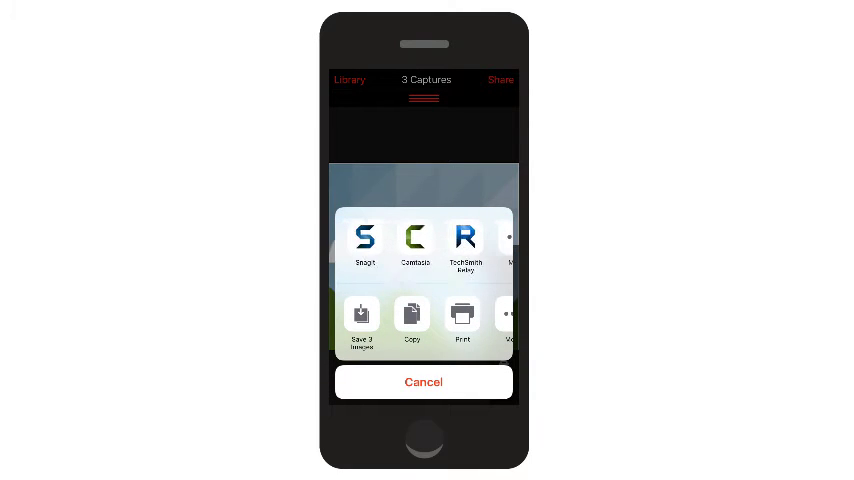
{"action": "left_click", "coordinate": [422, 381]}
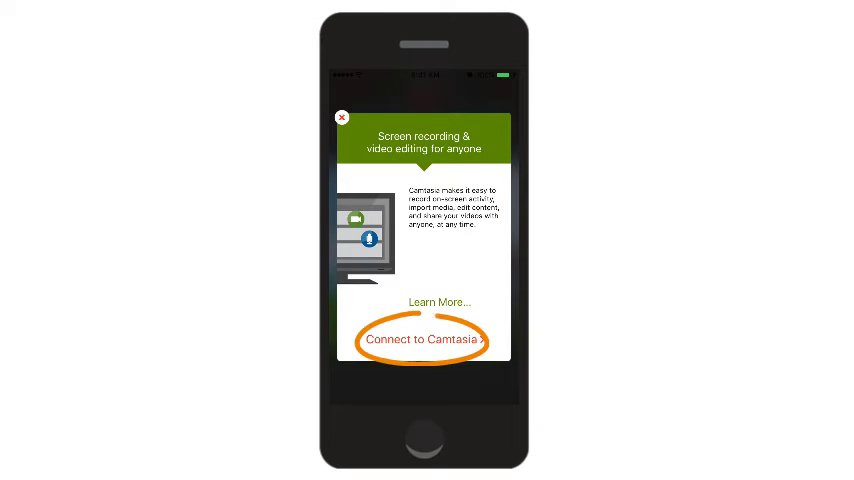
{"action": "left_click", "coordinate": [421, 339]}
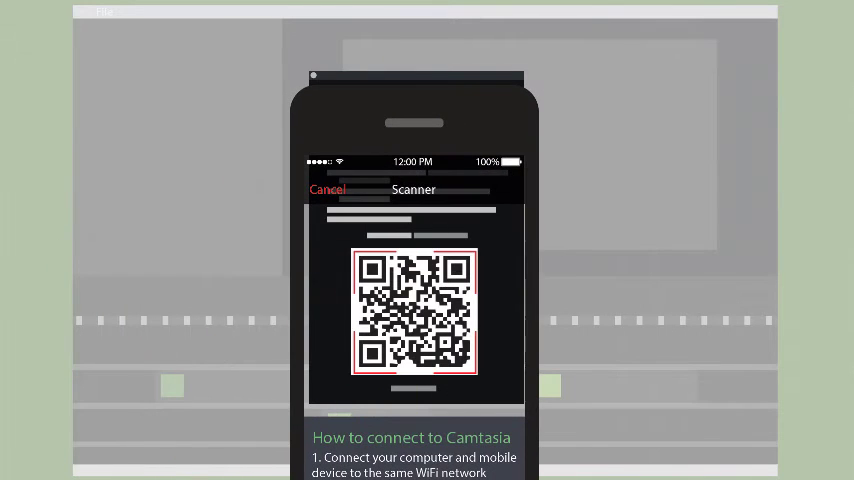